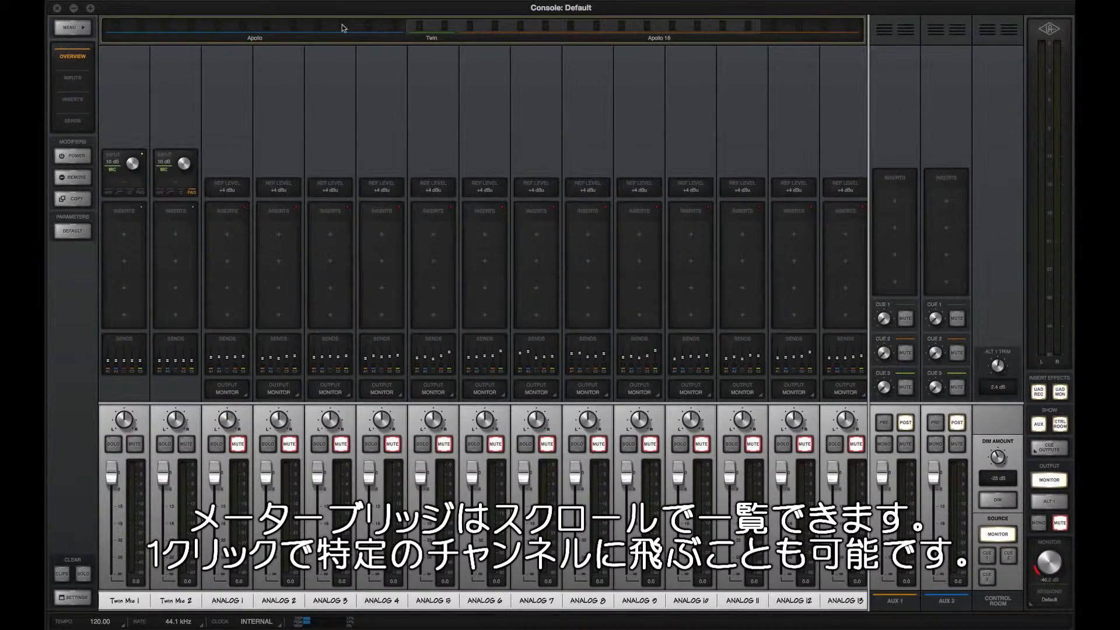
Step: Open Console Settings on the Hardware tab listing the Apollo, Apollo 16 and Twin units
{"action": "left_click", "coordinate": [73, 598]}
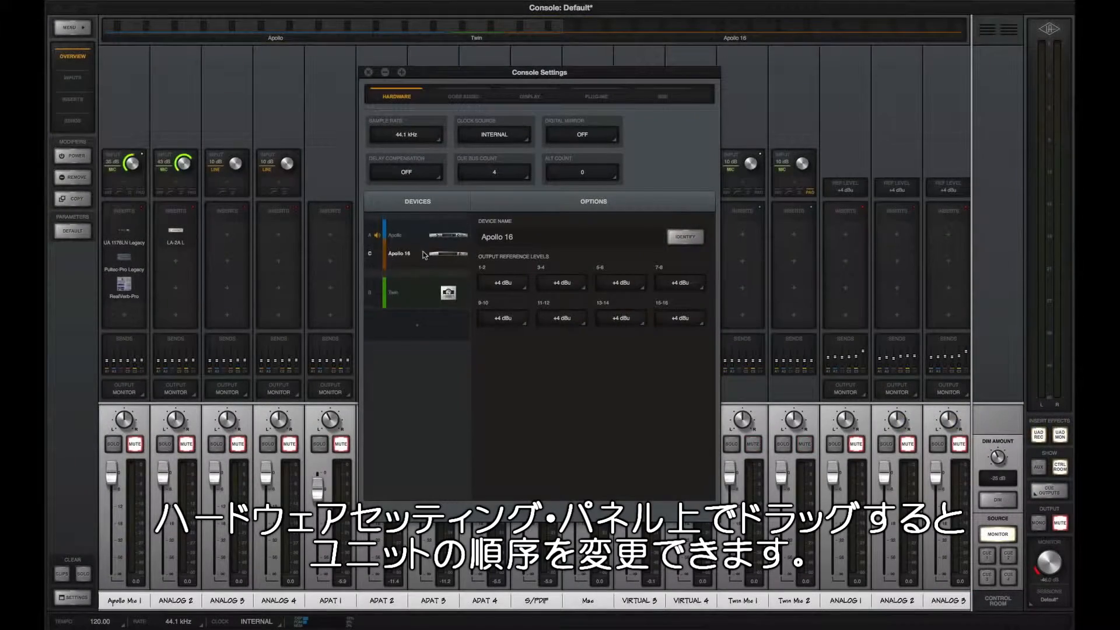
Step: Drag the Twin unit above Apollo 16 in the Devices list
{"action": "left_click_drag", "start_coordinate": [399, 254], "coordinate": [399, 232]}
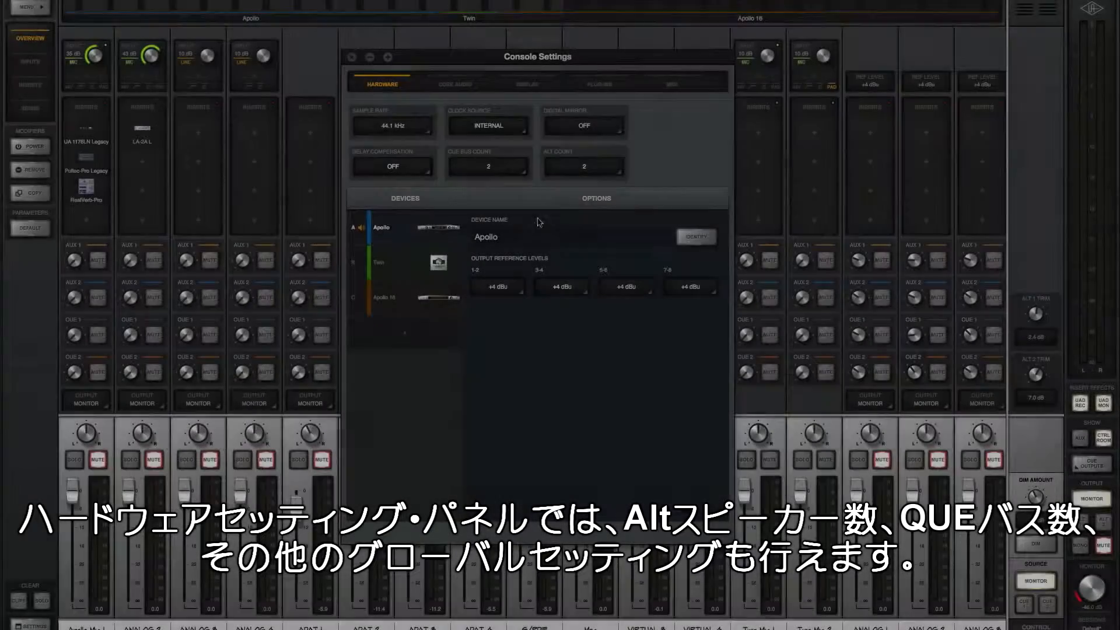
Step: Raise Cue Bus Count to 4, keep Alt Count at 2, and close Console Settings
{"action": "left_click", "coordinate": [583, 167]}
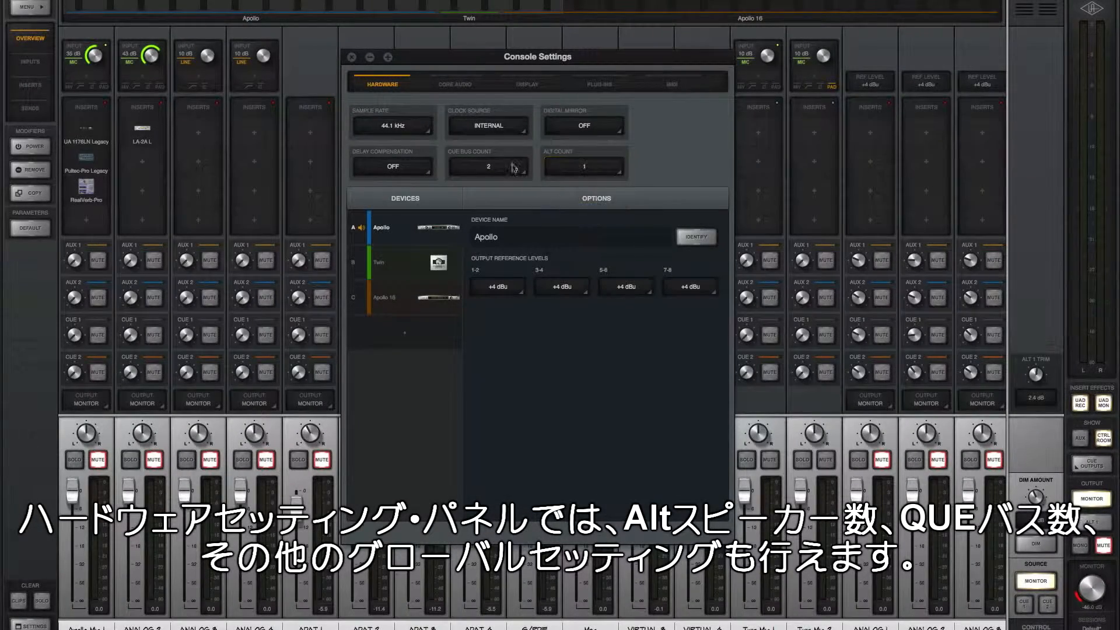
{"action": "left_click", "coordinate": [489, 166]}
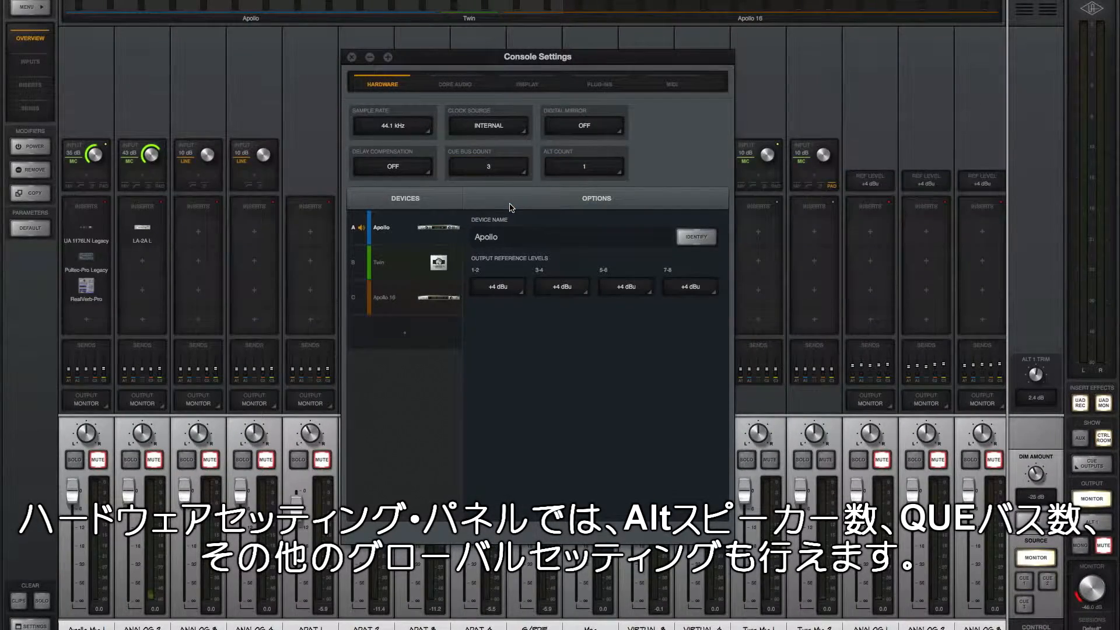
{"action": "left_click", "coordinate": [489, 165]}
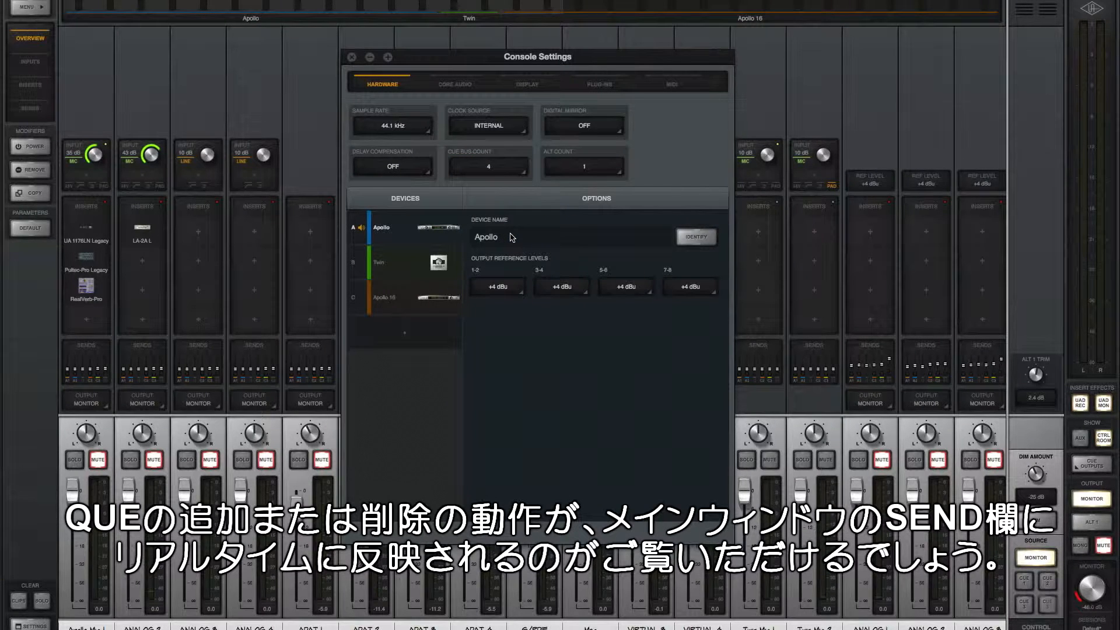
{"action": "mouse_move", "coordinate": [611, 179]}
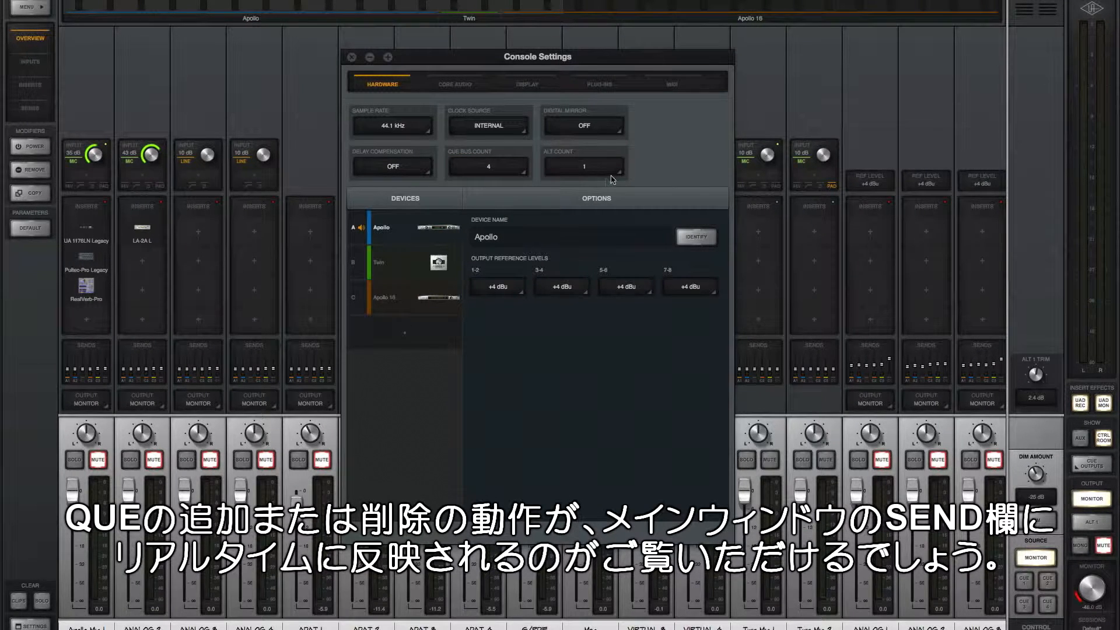
{"action": "left_click", "coordinate": [584, 166]}
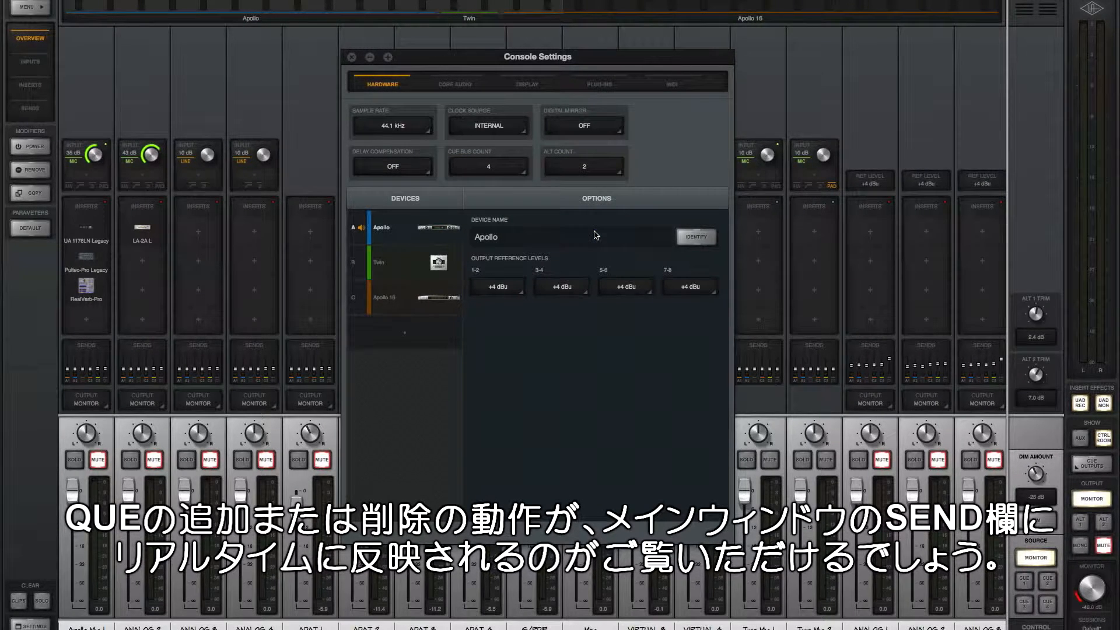
{"action": "left_click", "coordinate": [217, 27]}
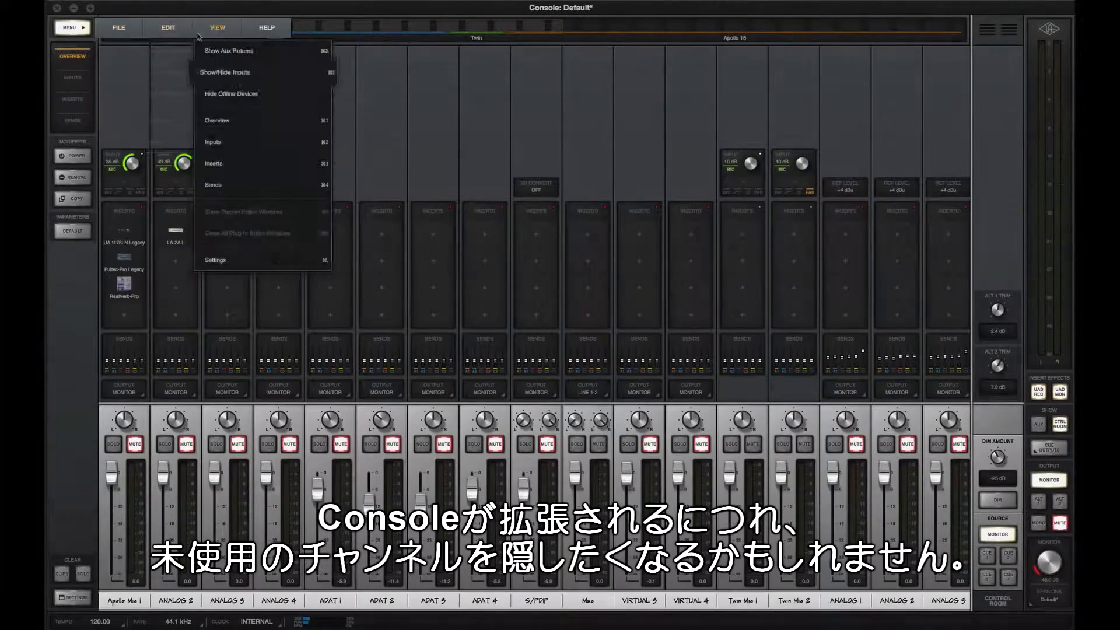
{"action": "mouse_move", "coordinate": [211, 71]}
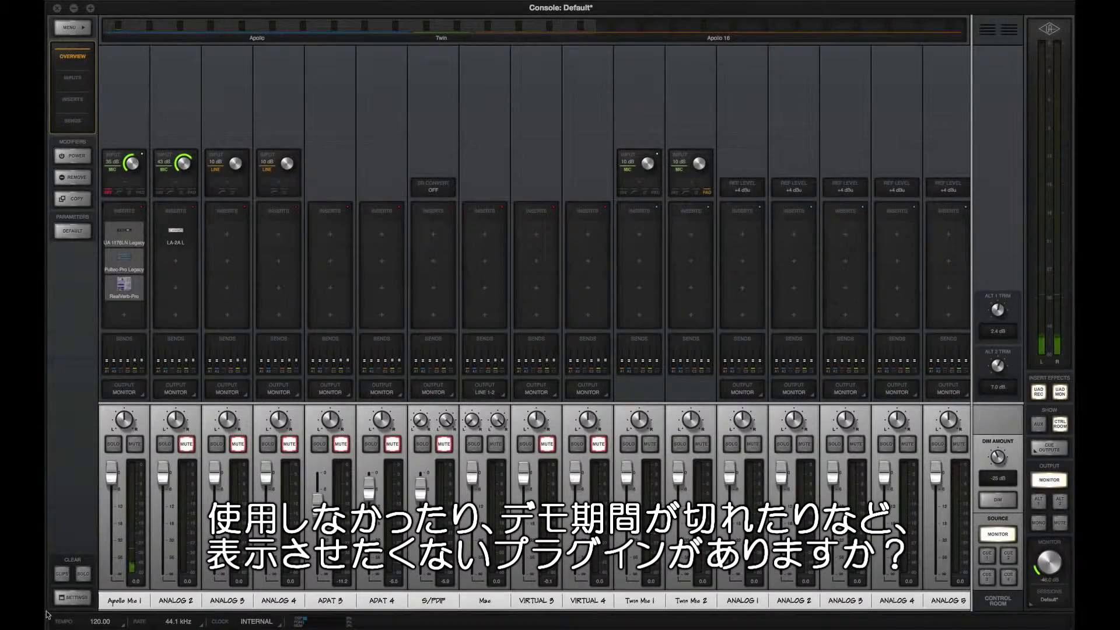
Step: Reopen Console Settings on the plug-ins list, with the first three plug-ins hidden
{"action": "left_click", "coordinate": [71, 598]}
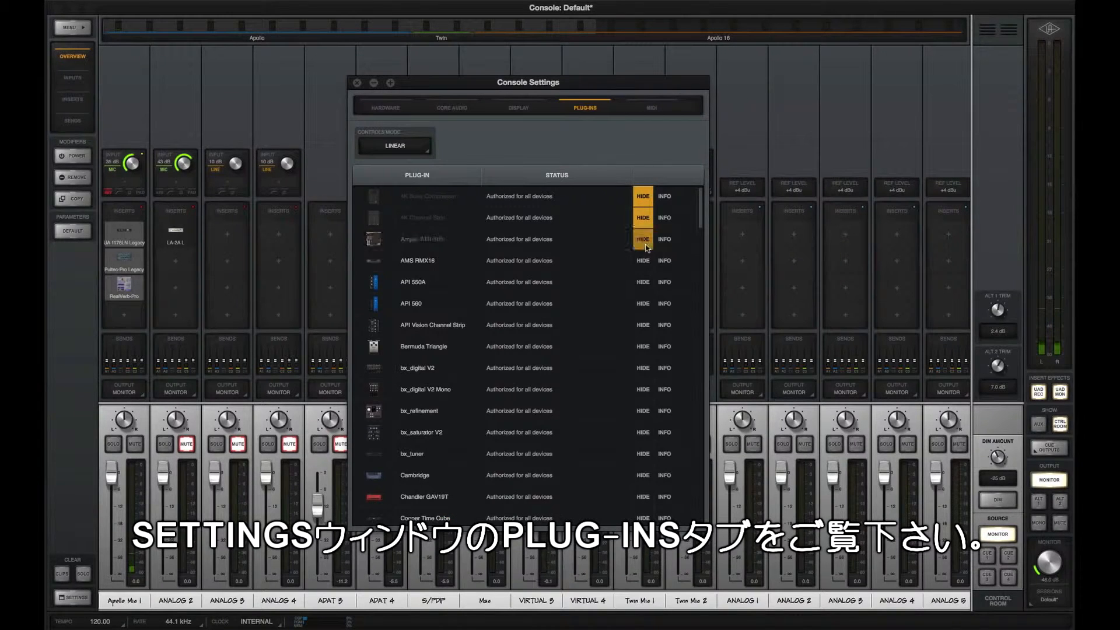
Step: Select Universal Audio Apollo in Audio MIDI Setup to show its input channels
{"action": "left_click", "coordinate": [642, 239]}
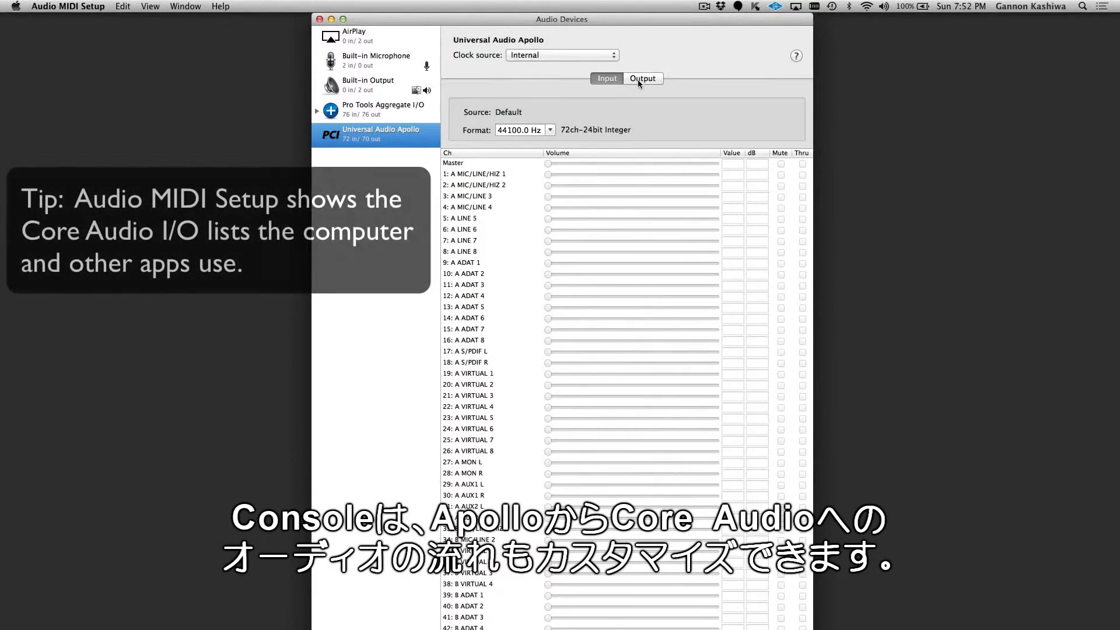
Step: View the Apollo's output channels, then return to Console's Core Audio settings
{"action": "left_click", "coordinate": [641, 79]}
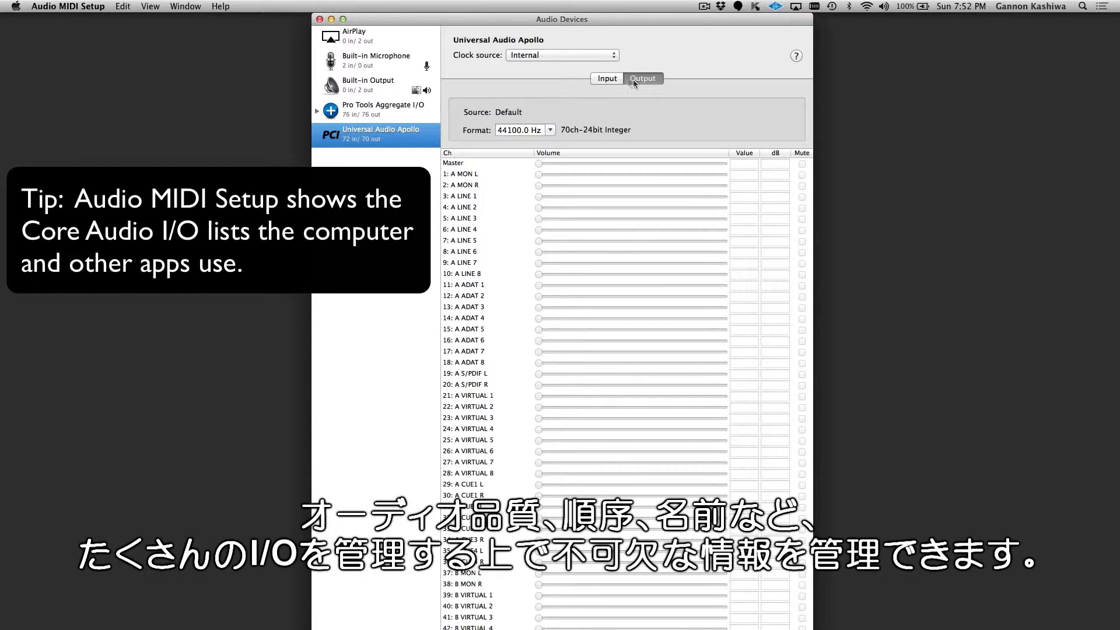
{"action": "left_click", "coordinate": [606, 79]}
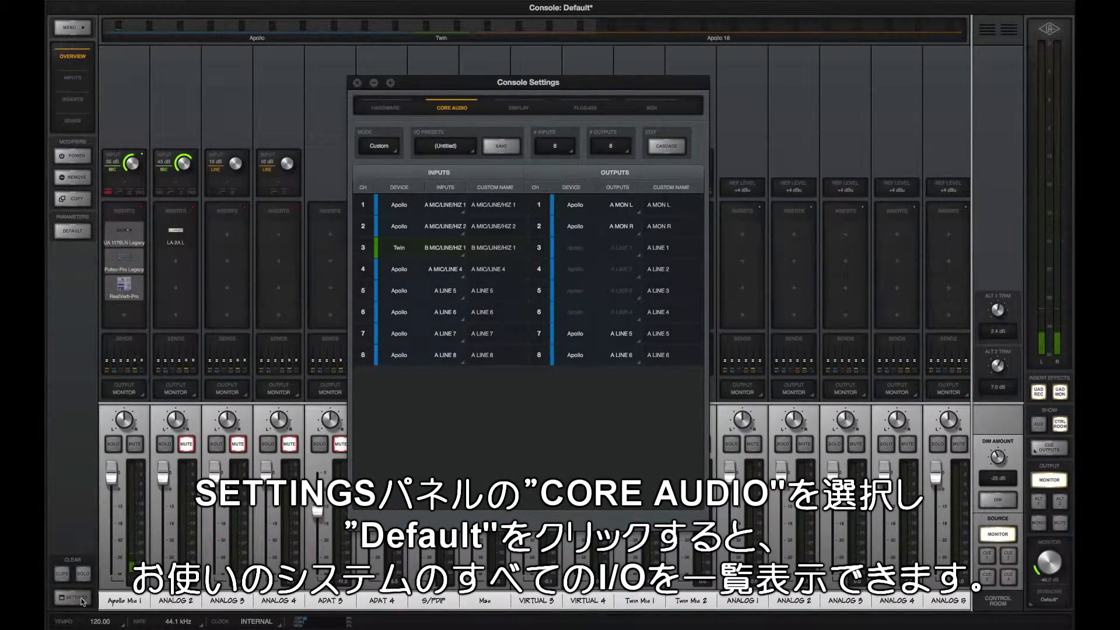
Step: Set the Core Audio input and output counts to 32
{"action": "left_click", "coordinate": [379, 146]}
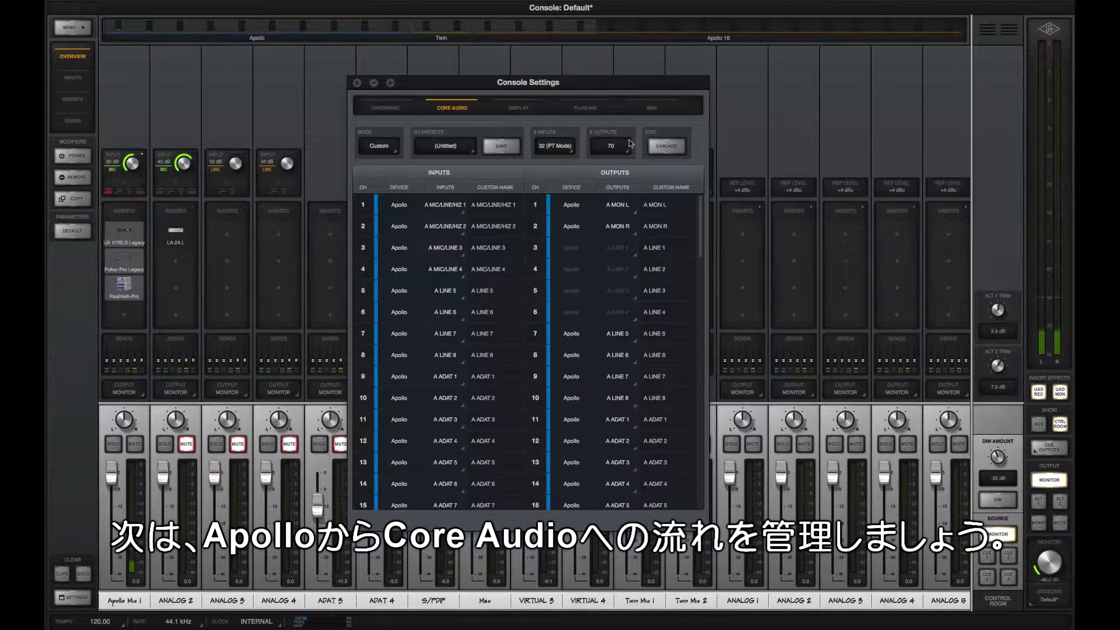
{"action": "left_click", "coordinate": [610, 146]}
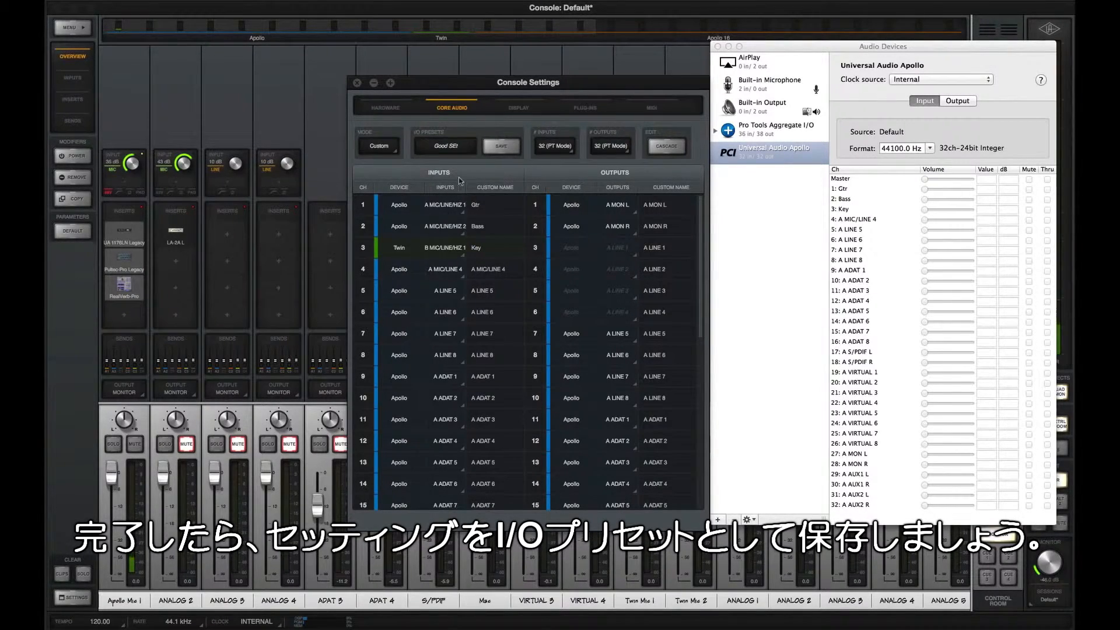
Step: Recall the Apollo Expanded 1 preset from the I/O Presets list
{"action": "left_click", "coordinate": [445, 146]}
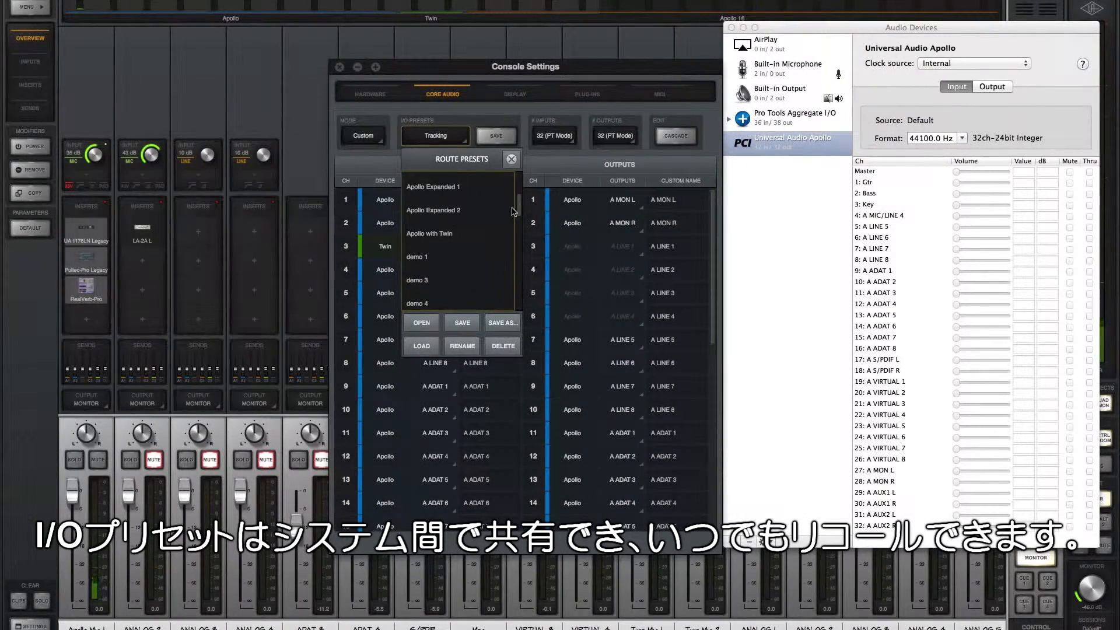
{"action": "left_click", "coordinate": [433, 187]}
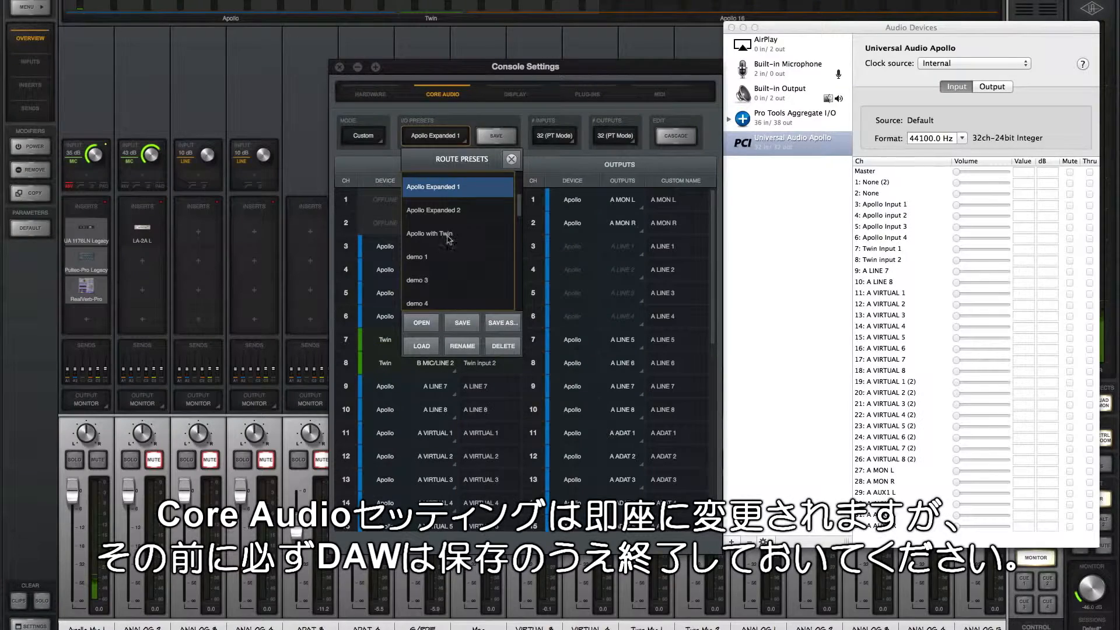
{"action": "left_click", "coordinate": [433, 210]}
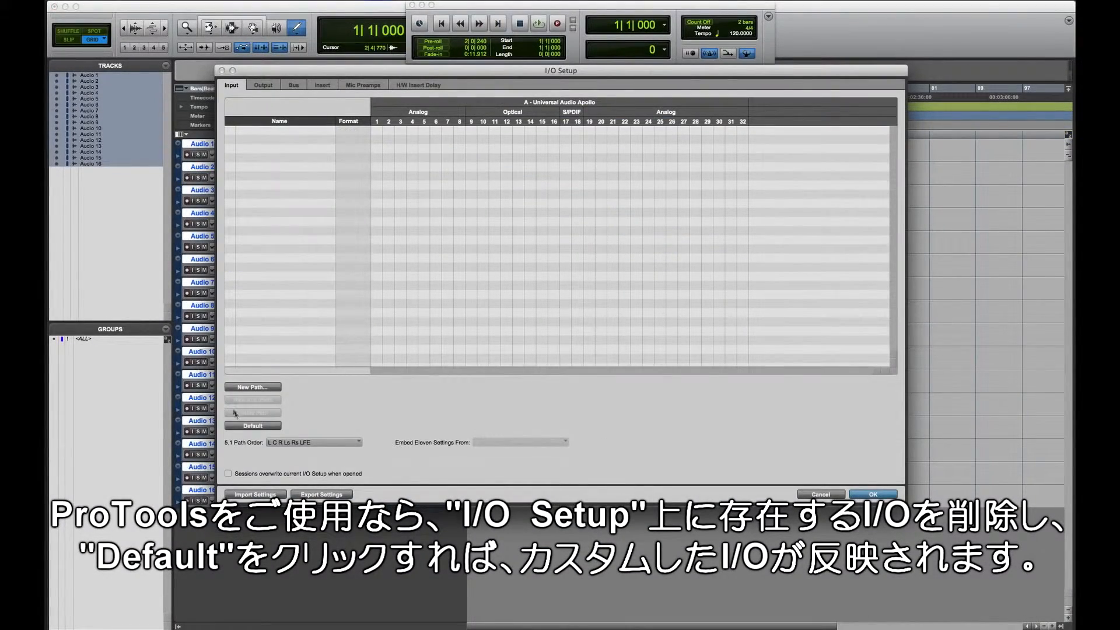
Step: Create default input paths, expand Gtr / Bass and Key, and accept I/O Setup
{"action": "left_click", "coordinate": [253, 426]}
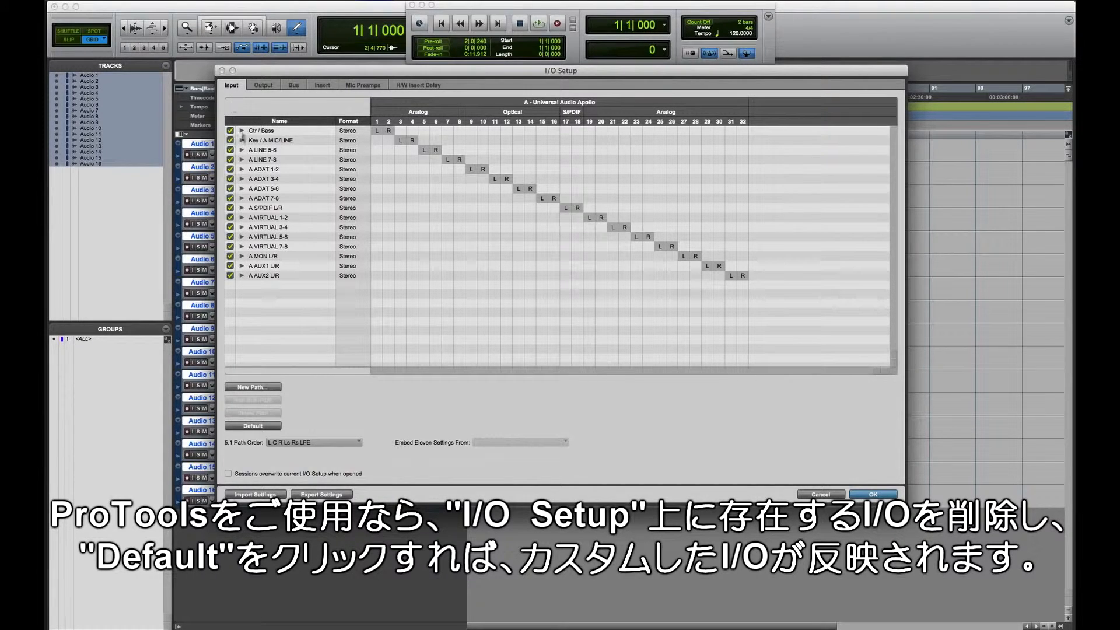
{"action": "left_click", "coordinate": [241, 130]}
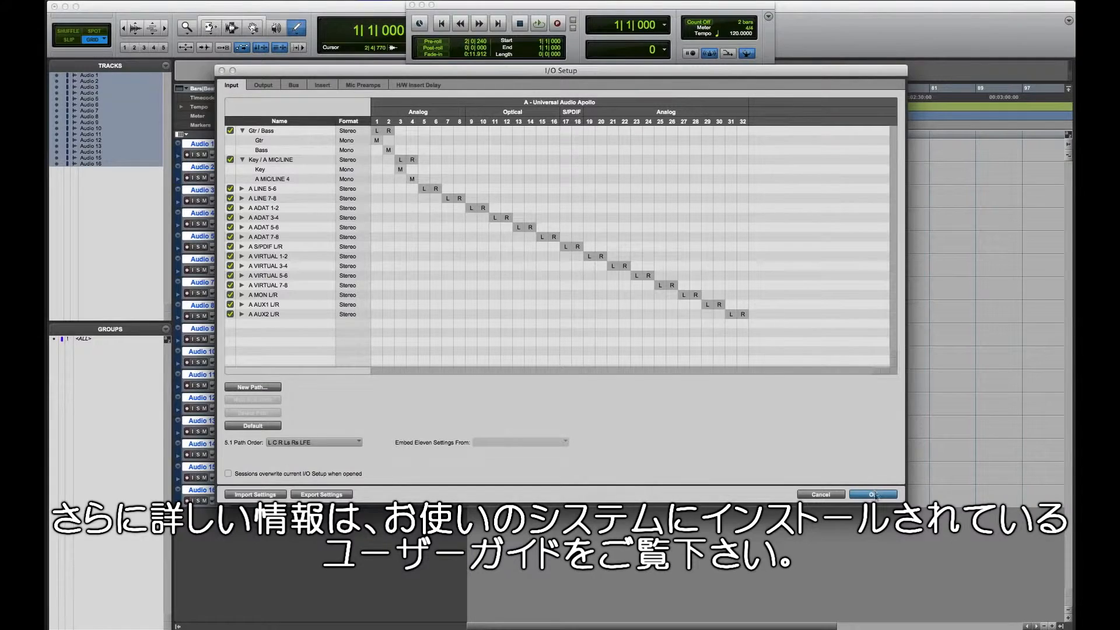
{"action": "left_click", "coordinate": [873, 493]}
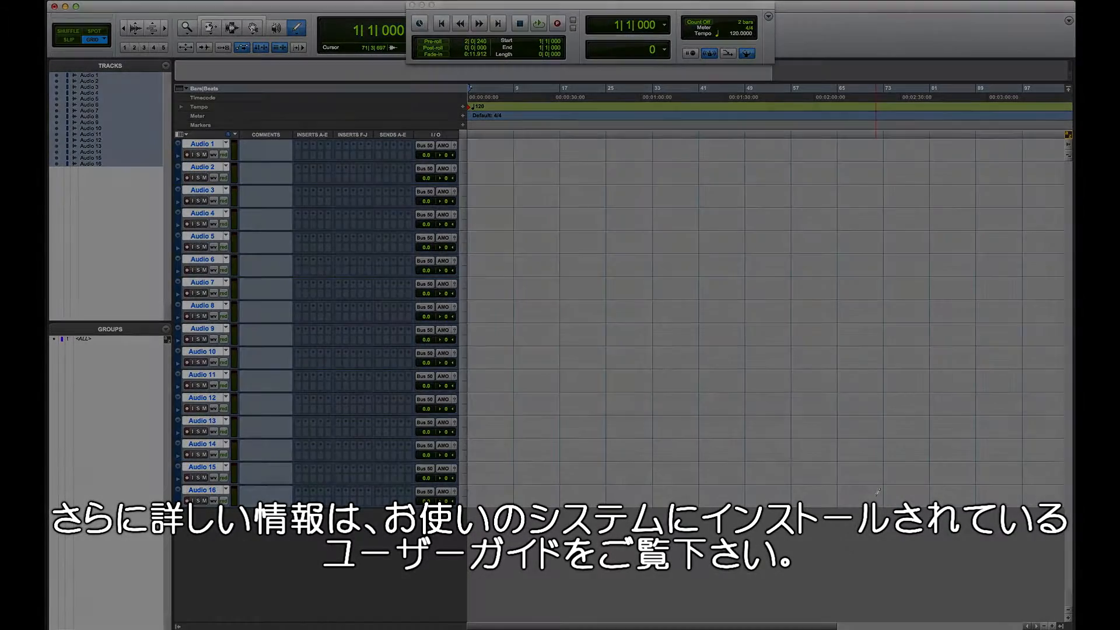